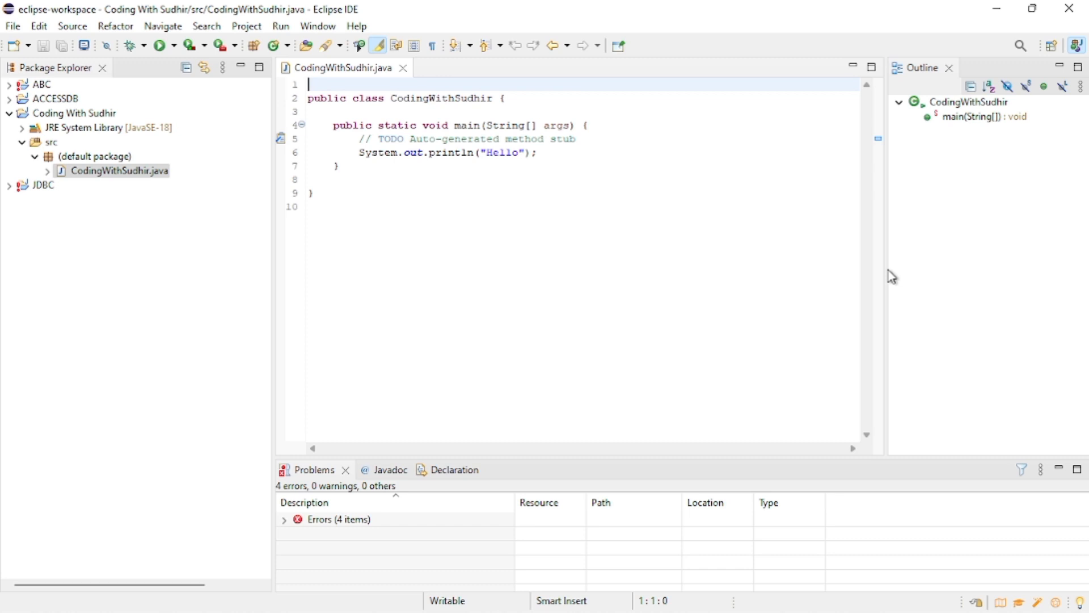
mouse_move(843, 268)
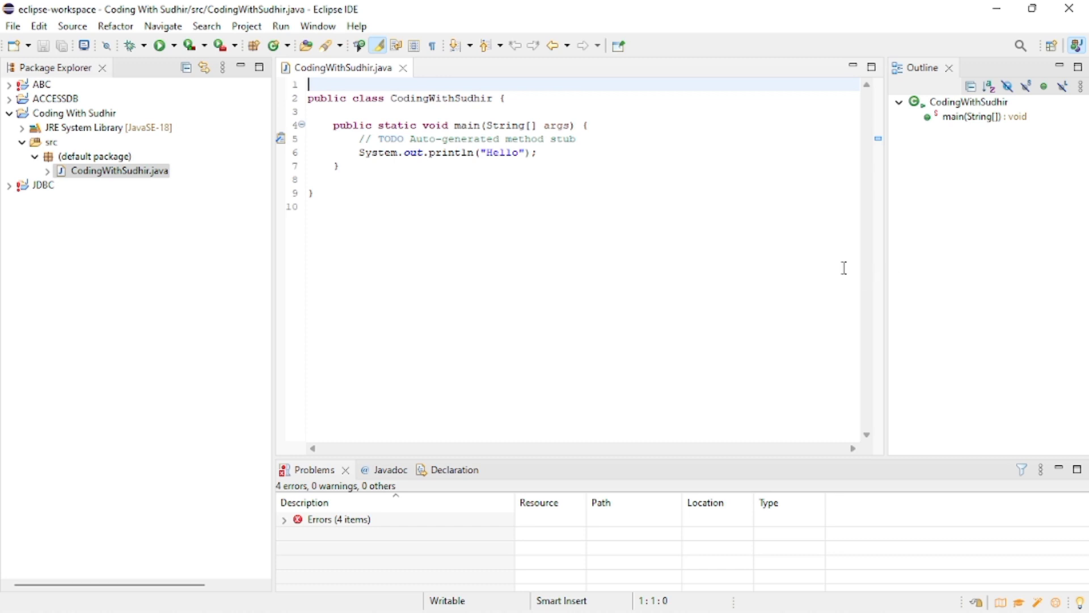
mouse_move(368, 93)
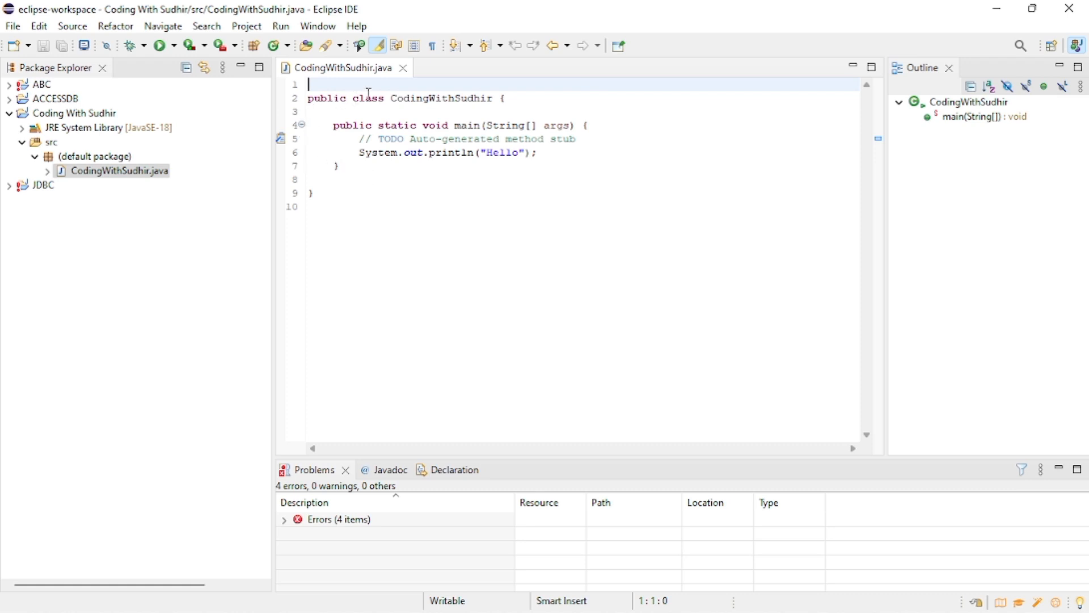
mouse_move(409, 77)
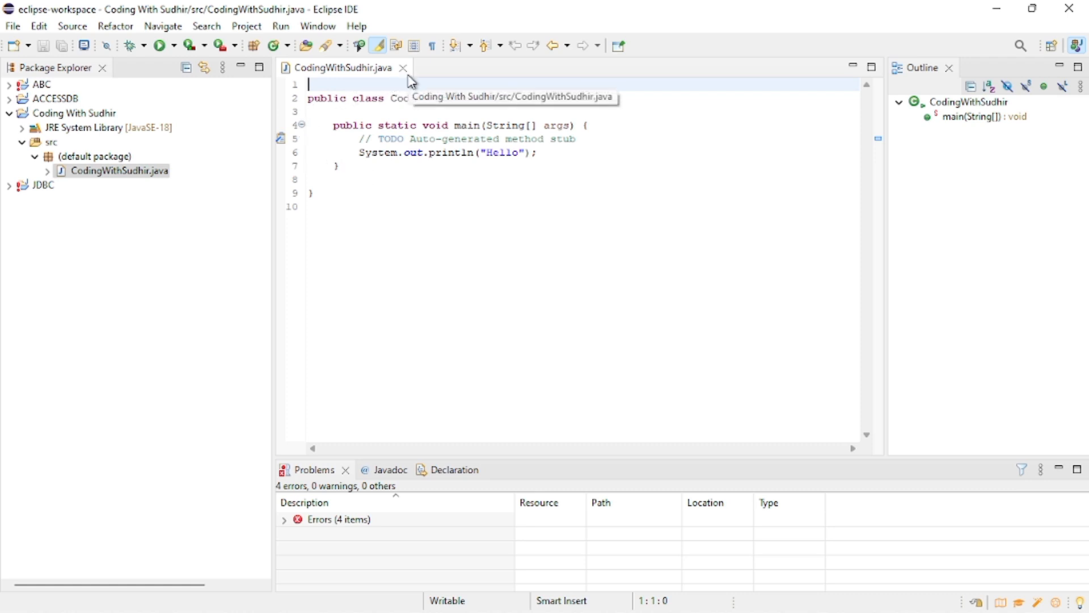
mouse_move(290, 153)
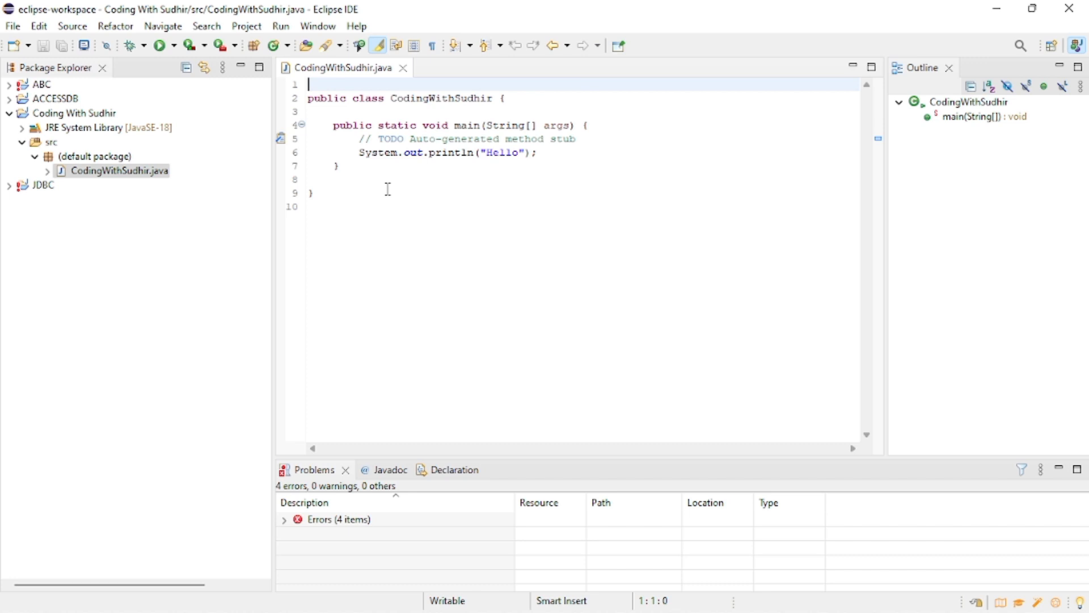
mouse_move(439, 90)
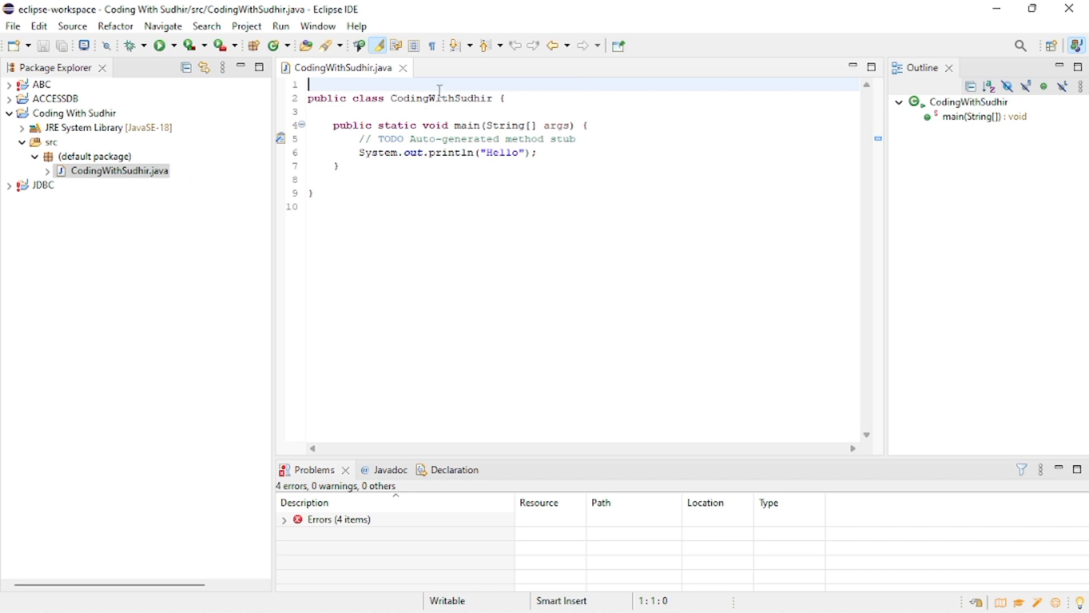
mouse_move(402, 68)
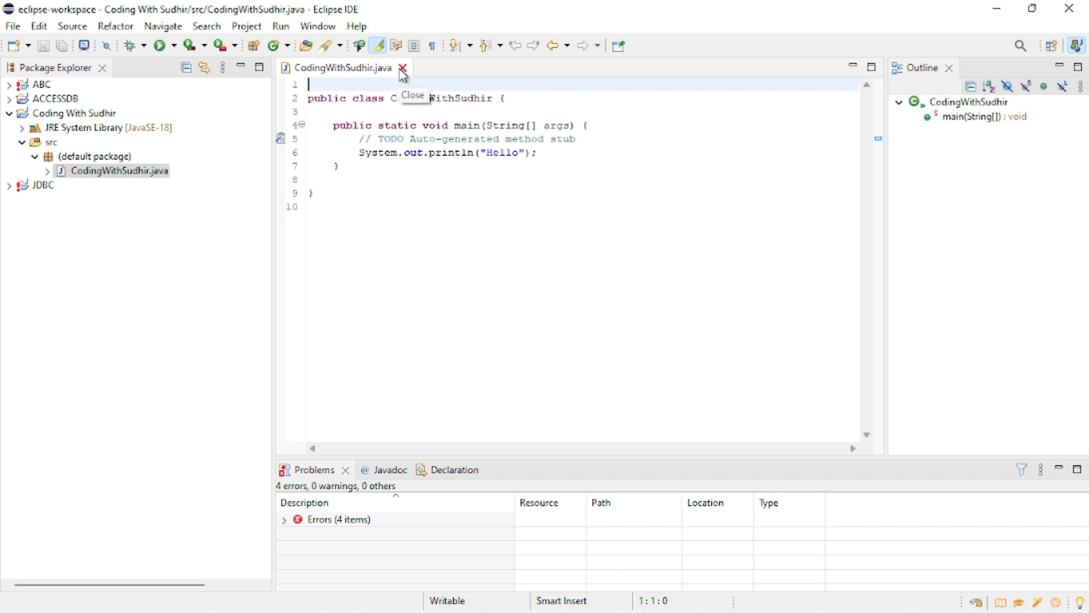
Close the CodingWithSudhir.java editor tab and the Package Explorer view
click(403, 67)
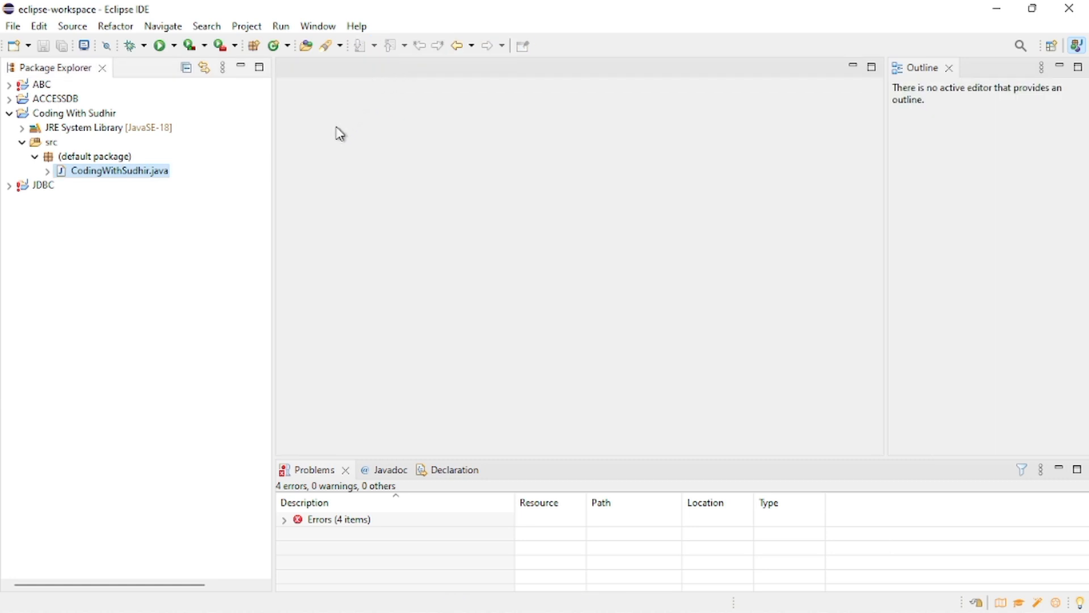
mouse_move(287, 152)
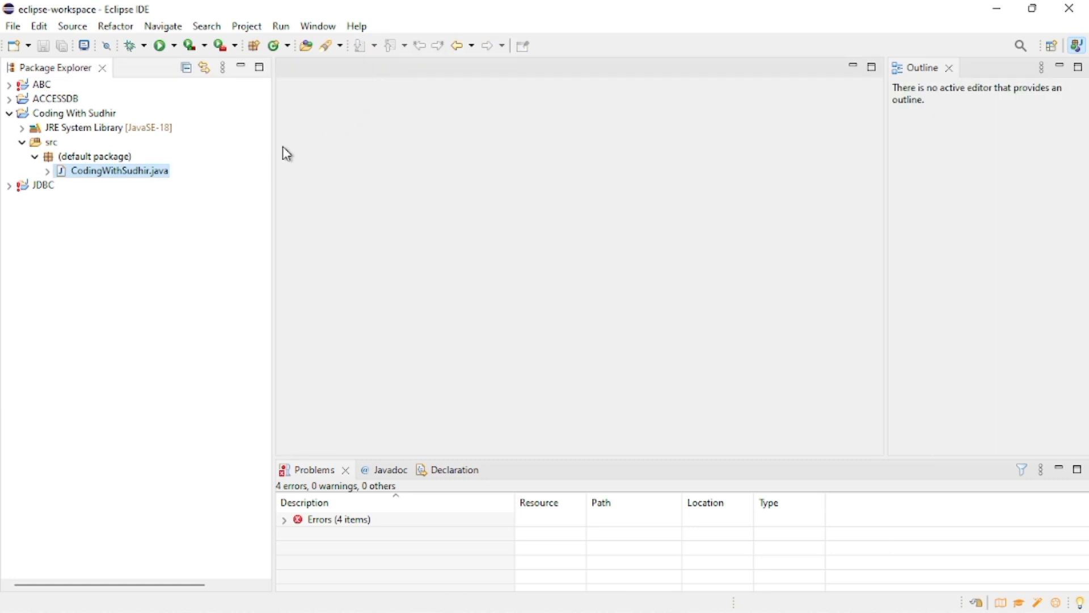
mouse_move(270, 45)
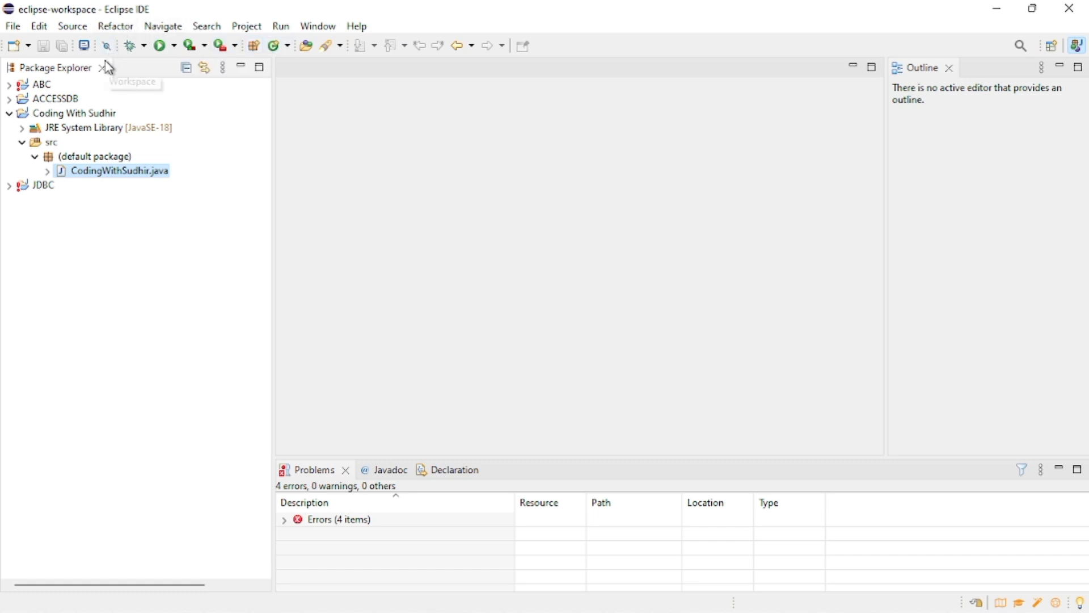
mouse_move(102, 68)
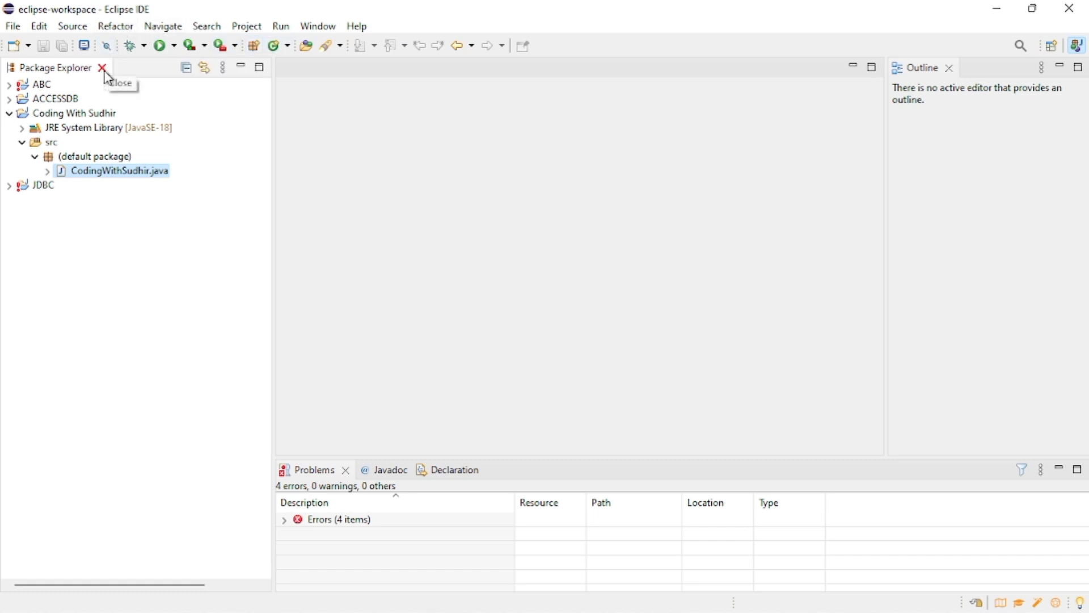
click(102, 67)
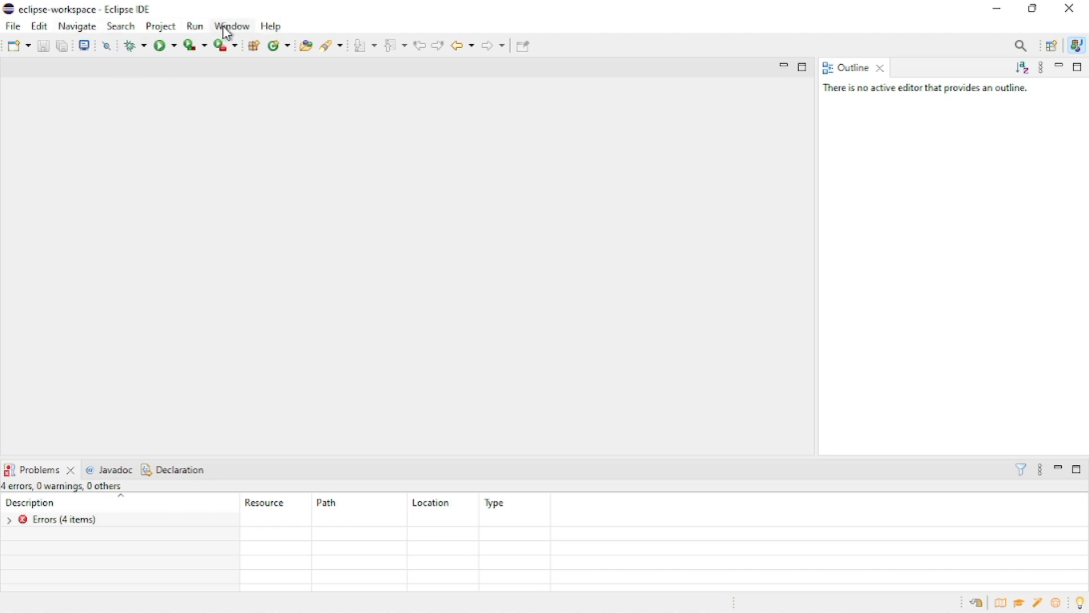
Reset the Java perspective from Window > Perspective and confirm the reset
click(231, 26)
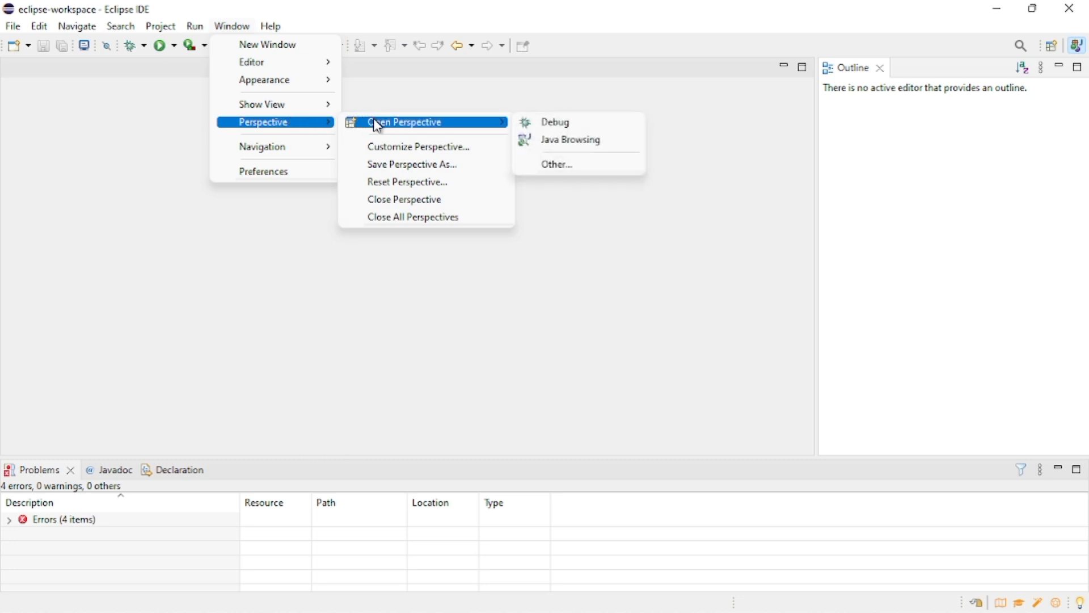
mouse_move(393, 182)
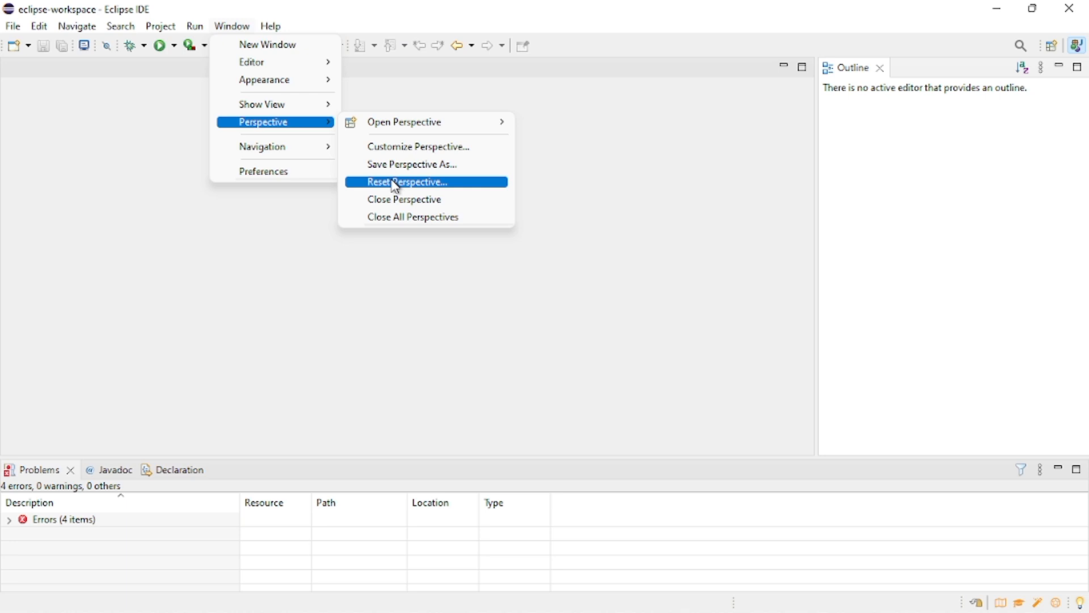
click(408, 181)
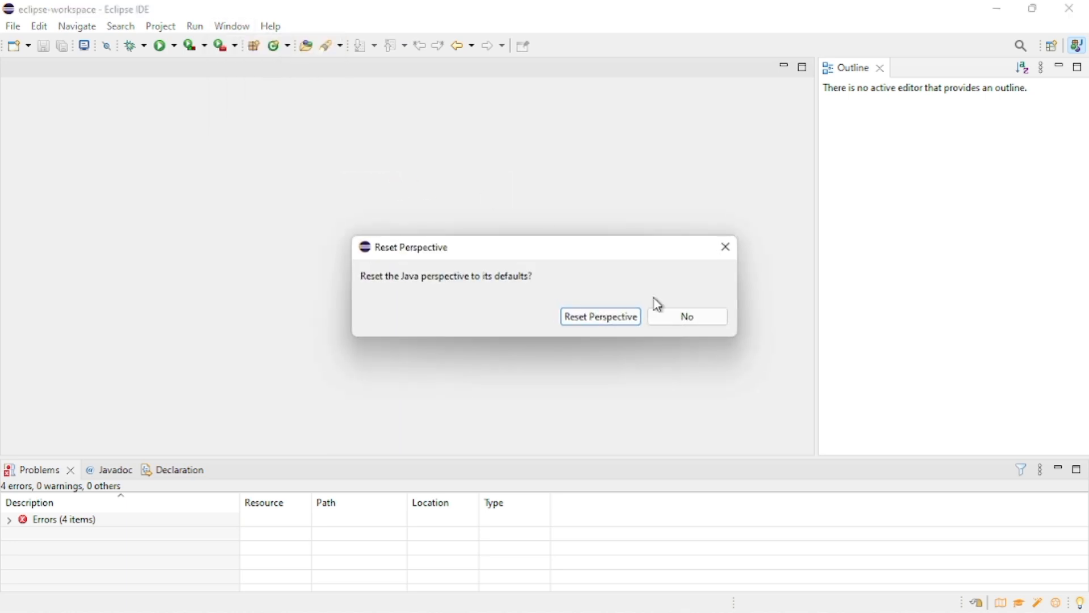
click(599, 316)
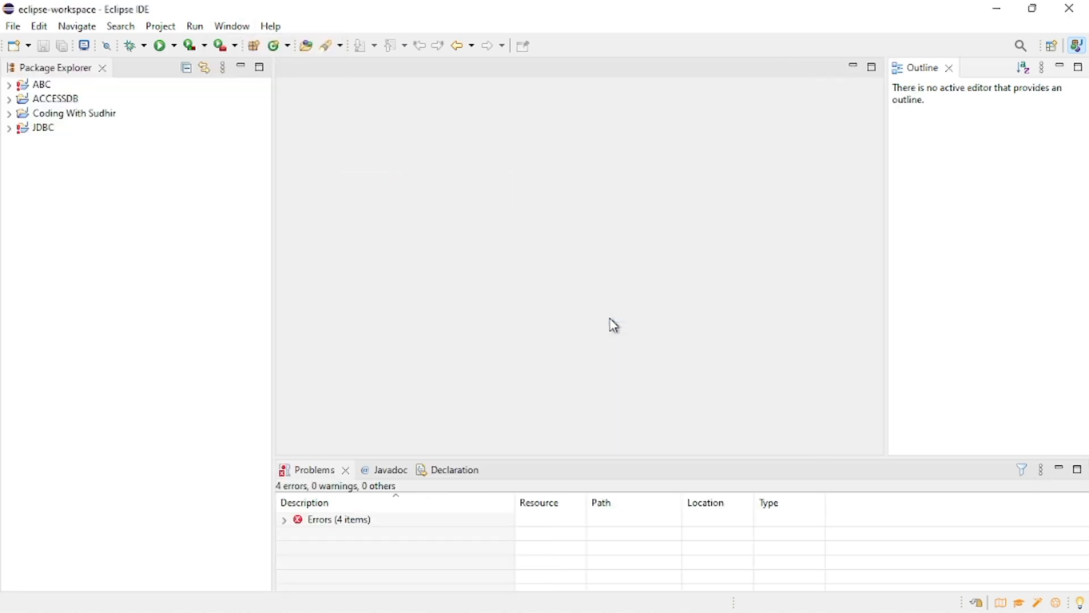
mouse_move(346, 251)
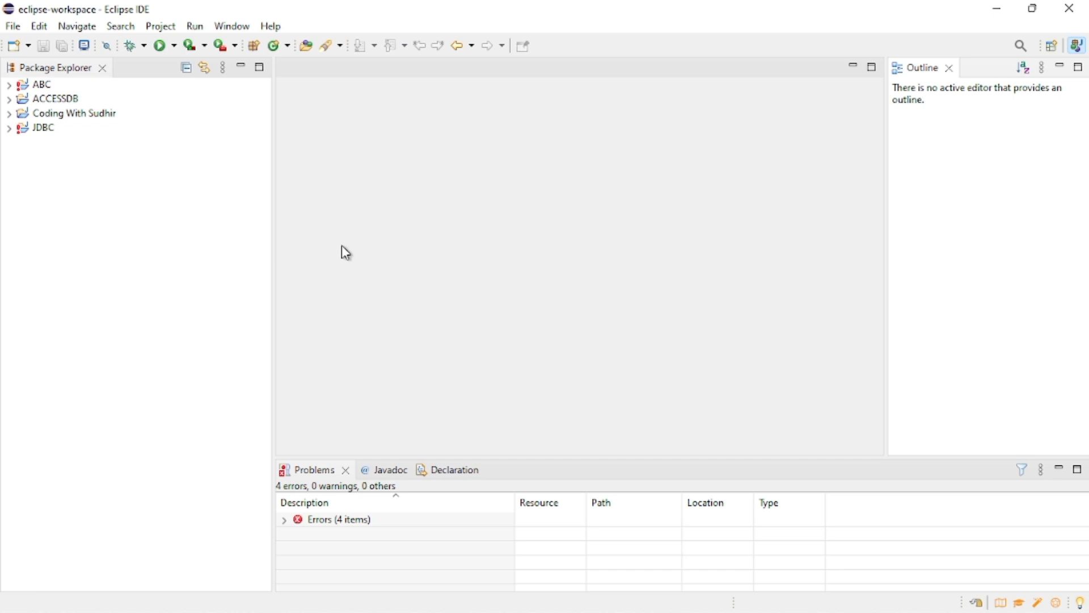
Open CodingWithSudhir.java from the Package Explorer to show its Hello main method
double_click(119, 170)
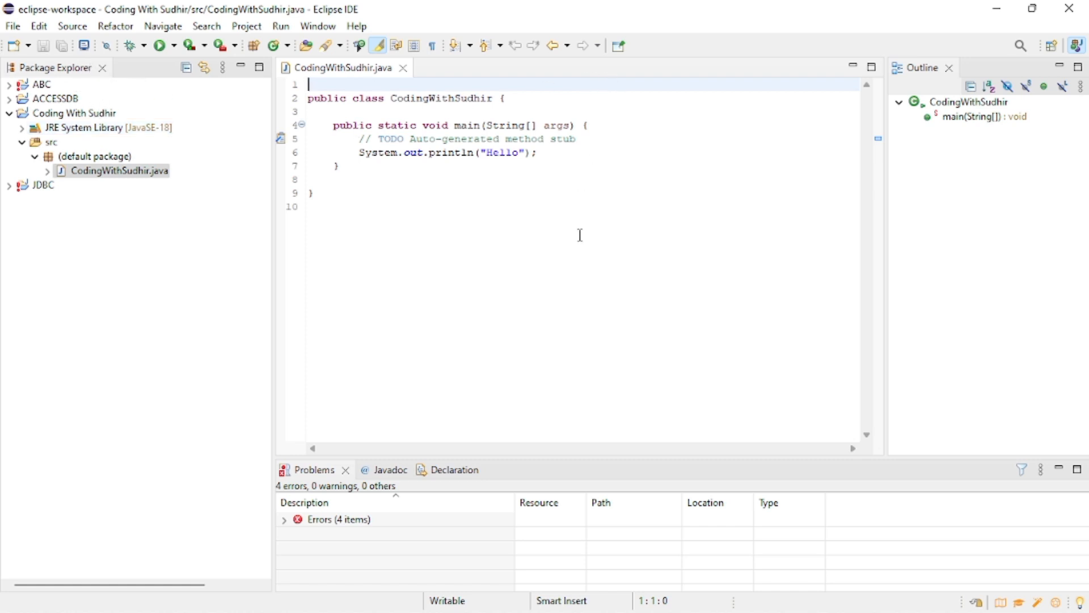
mouse_move(341, 275)
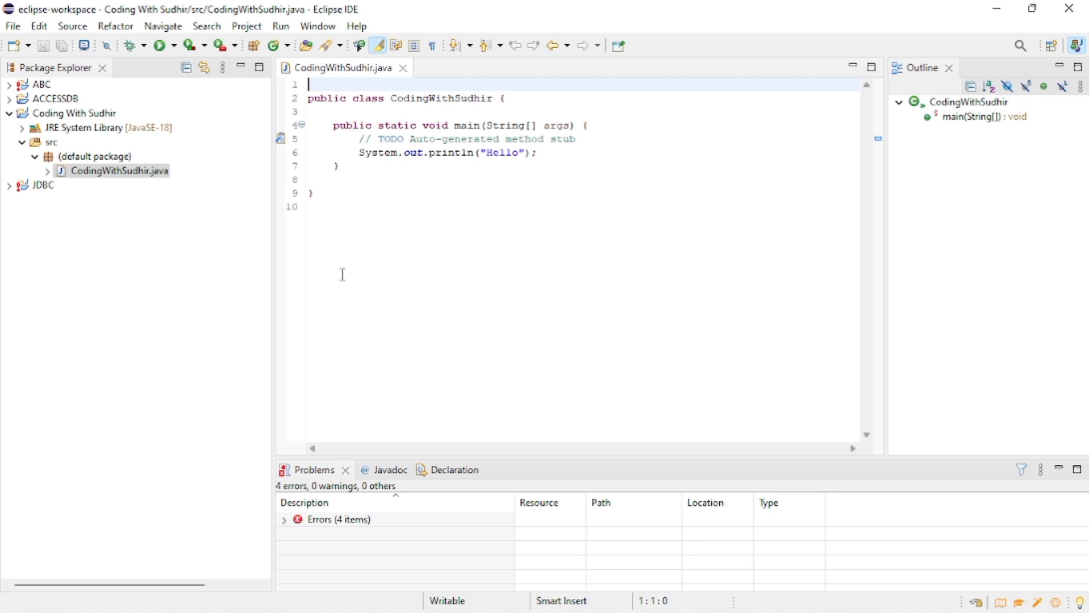
mouse_move(436, 234)
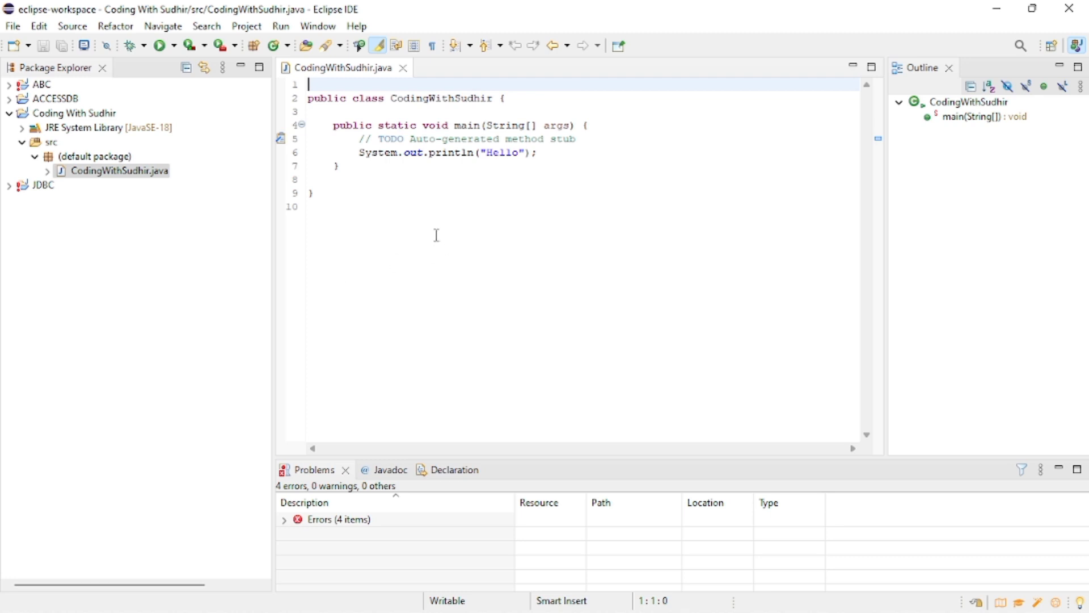